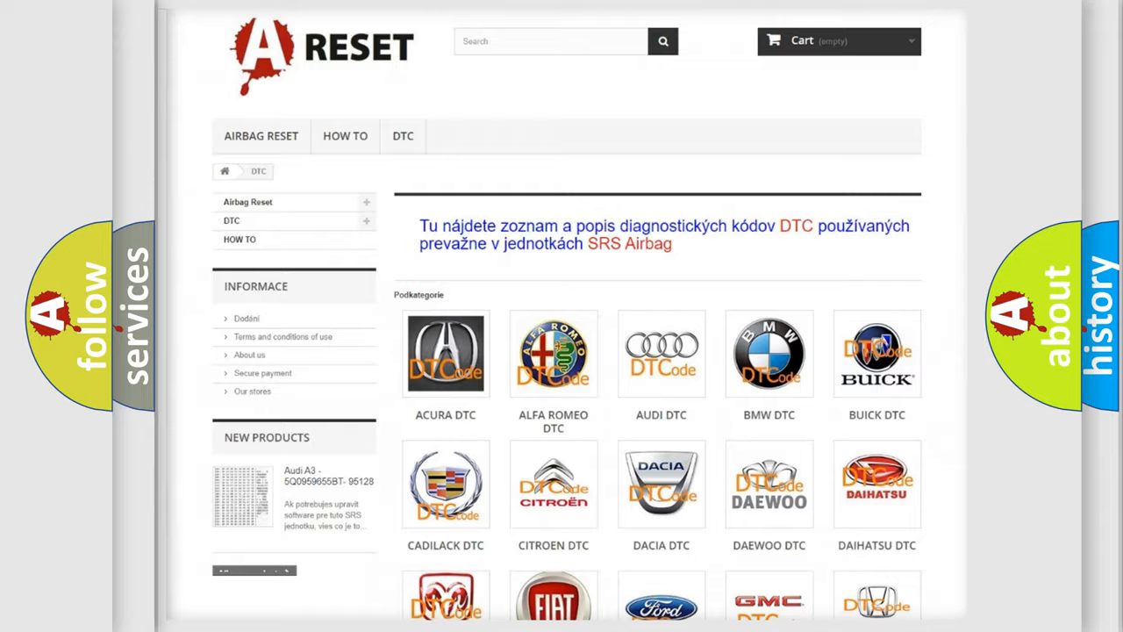
Step: Open the Jeep DTC tile and scroll through its grid of diagnostic-code subcategories and back up
scroll("down", 3)
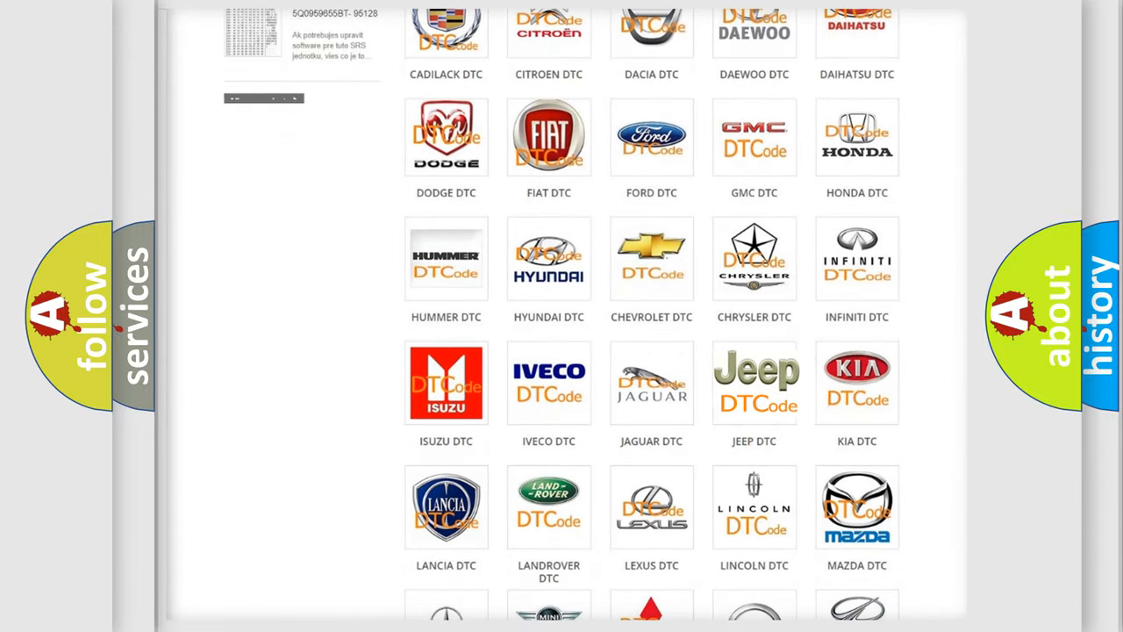
left_click(754, 382)
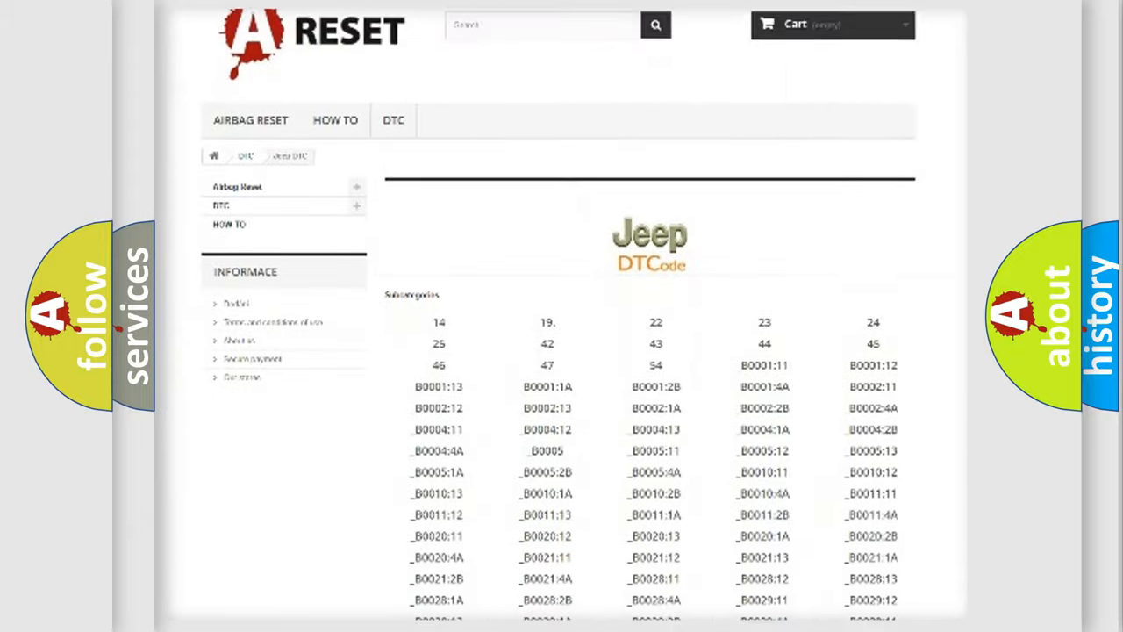
scroll("down", 3)
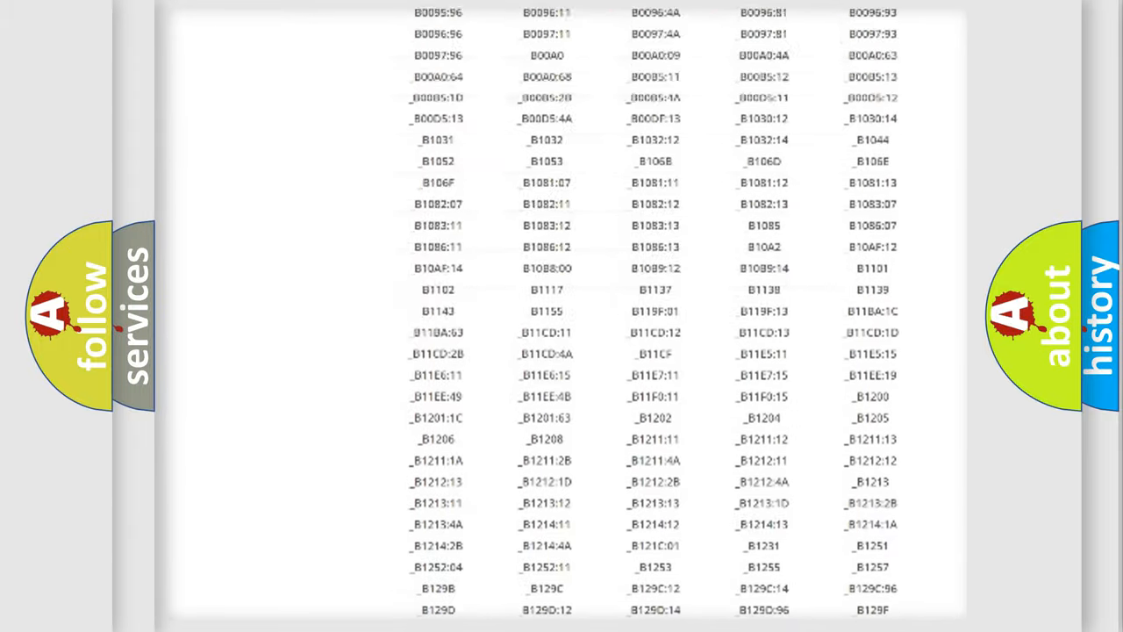
scroll("up", 3)
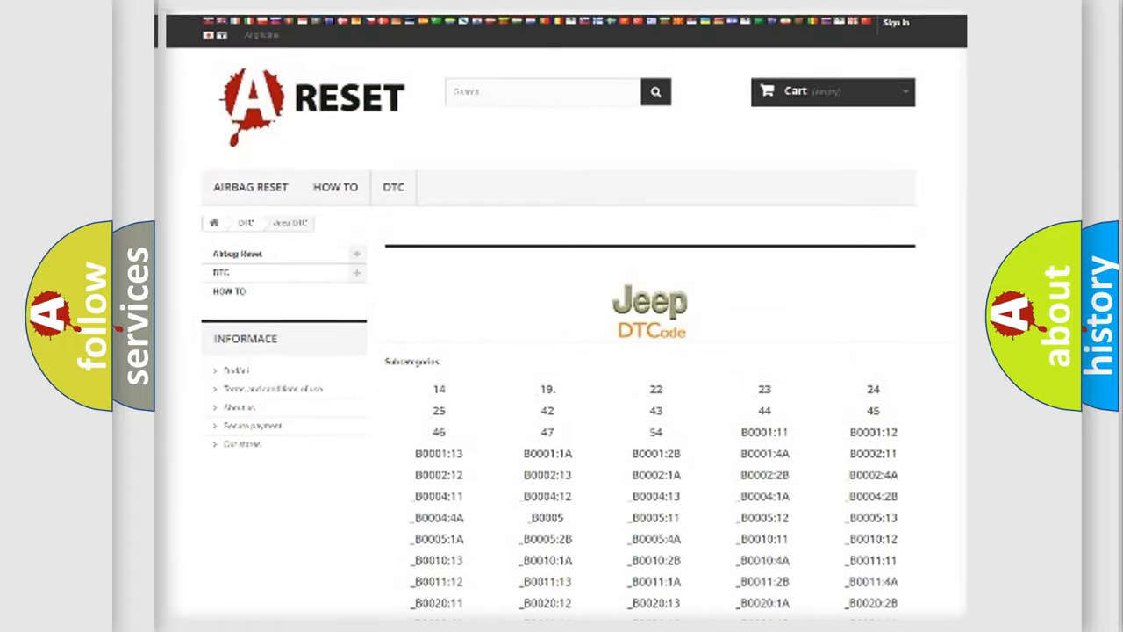